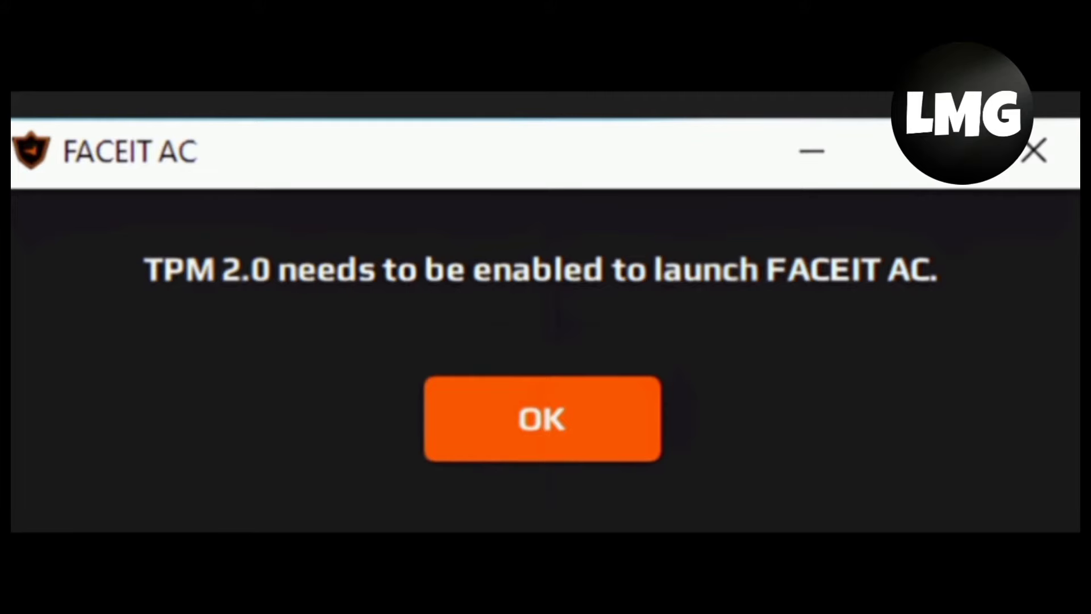
Dismiss FACEIT AC's 'TPM 2.0 needs to be enabled' error dialog
left_click(542, 418)
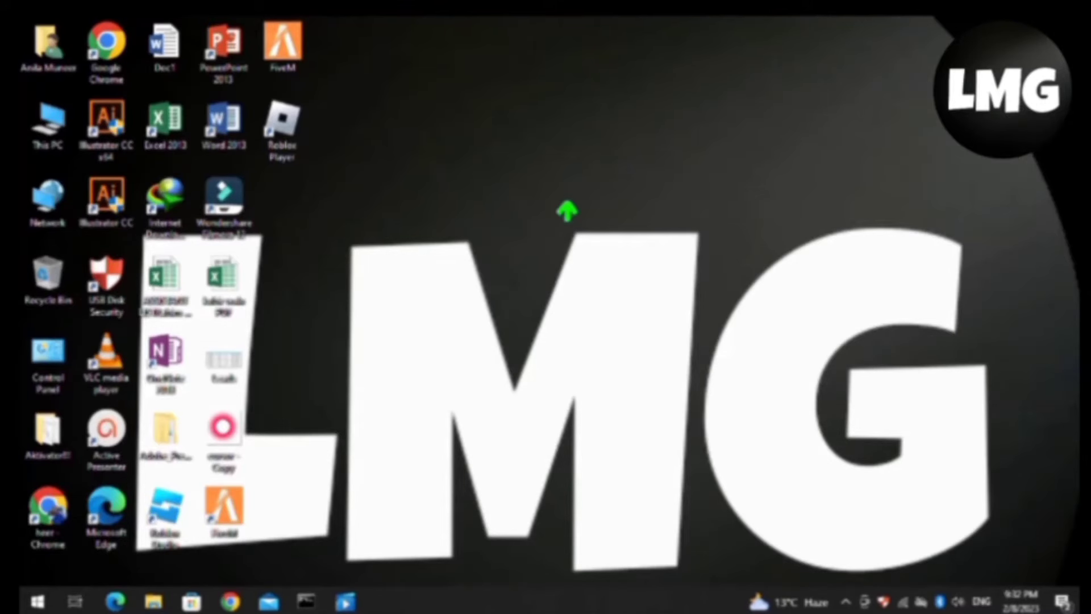
Launch msinfo32 from Run to check Secure Boot State, then open the Start menu
key("Win+r")
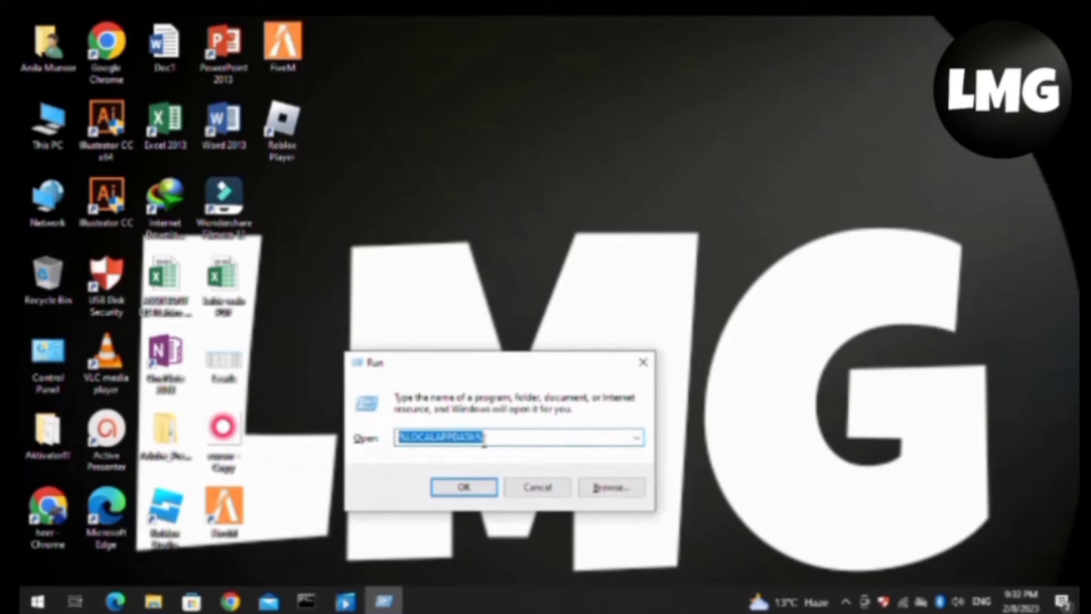
type("msinf")
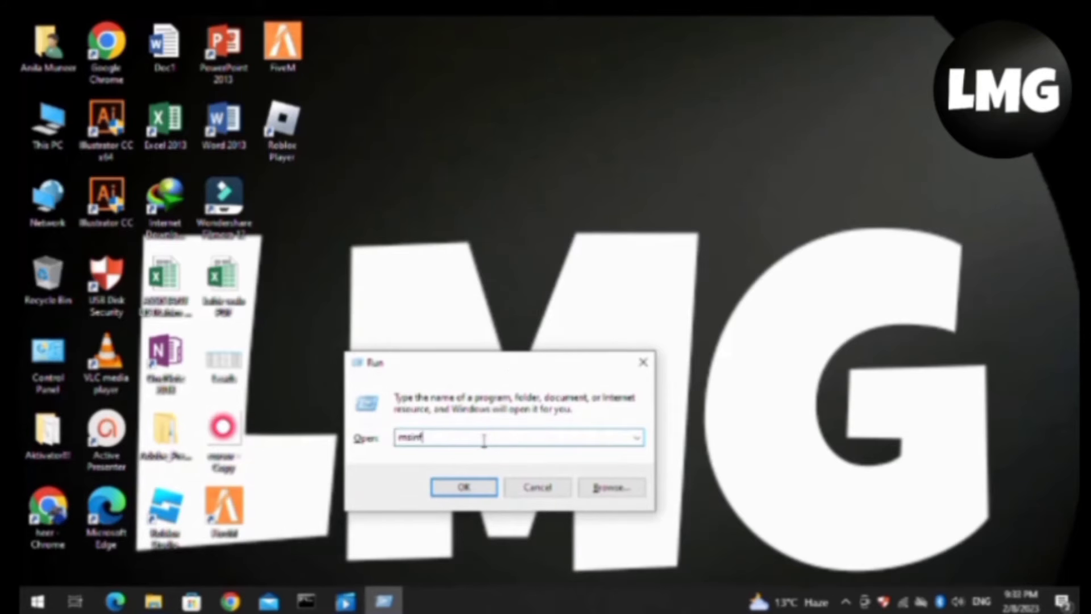
left_click(463, 486)
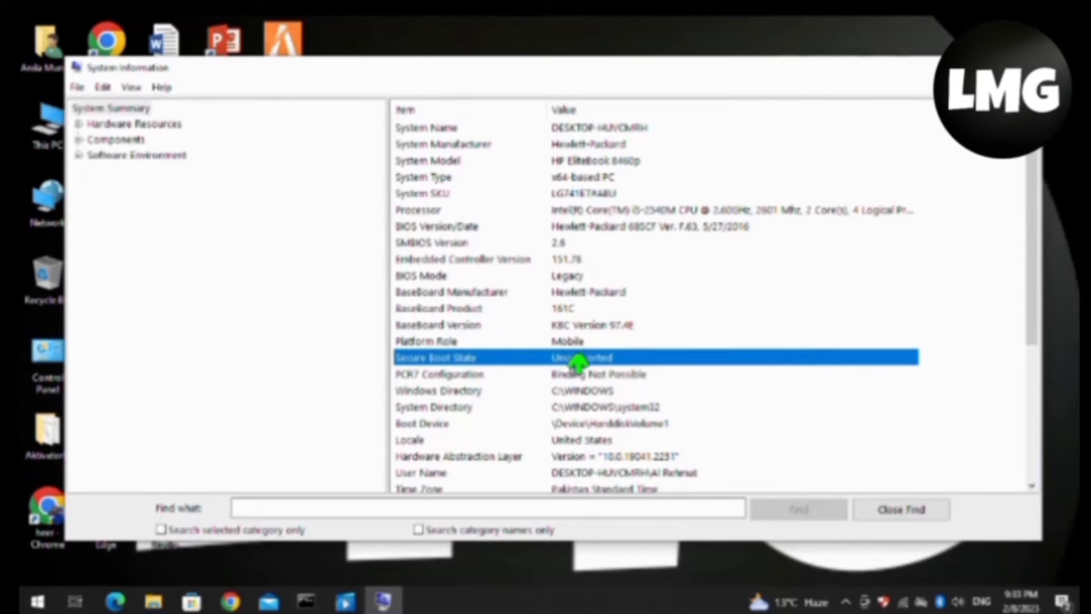
mouse_move(602, 368)
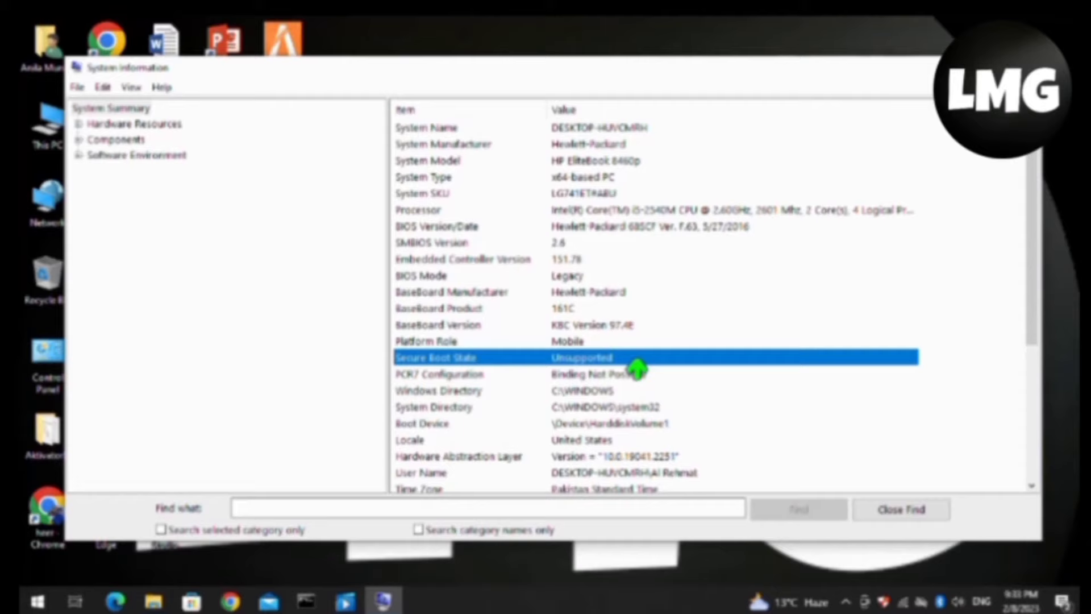
left_click(38, 601)
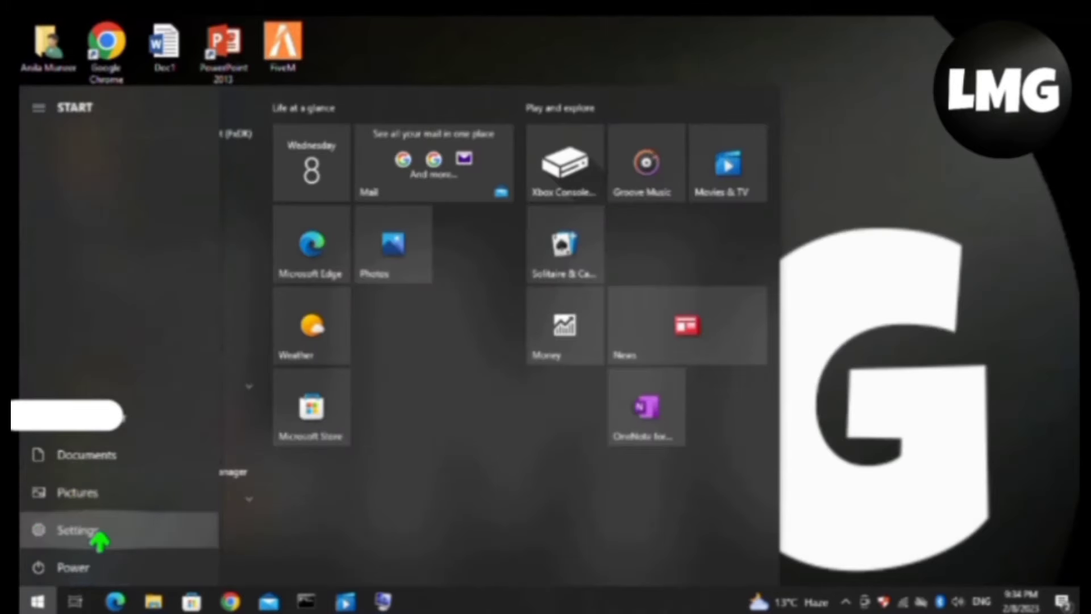
Open the Update & Security section of Windows Settings
left_click(75, 530)
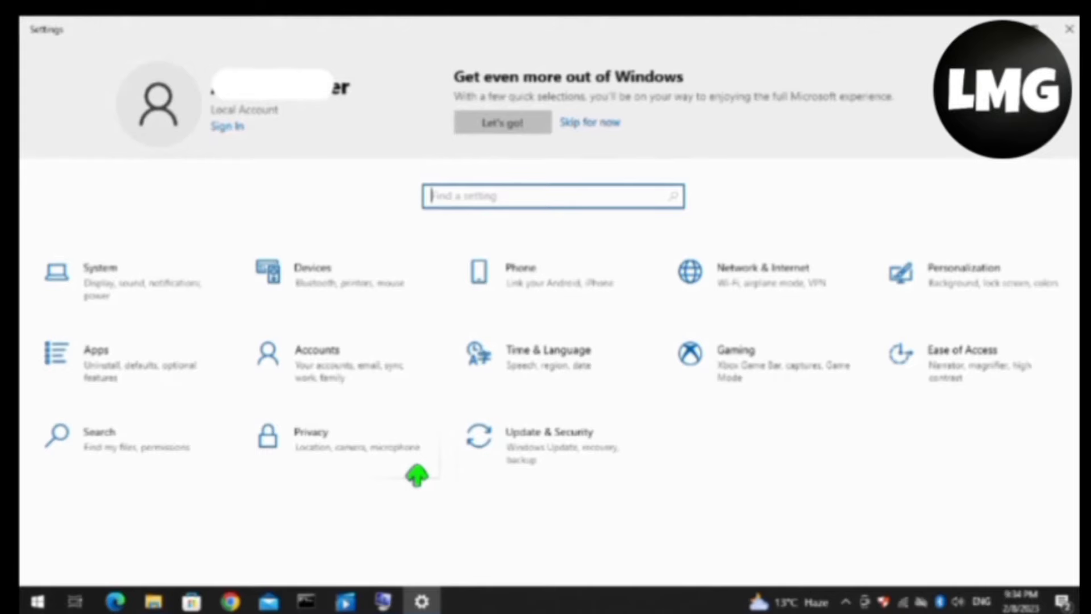
mouse_move(536, 455)
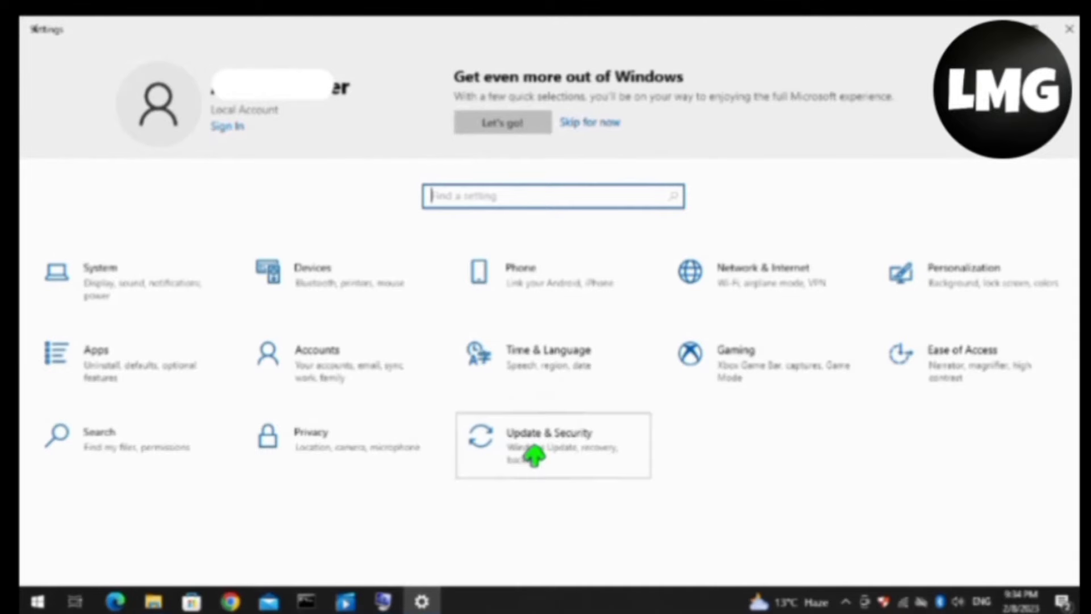
left_click(548, 431)
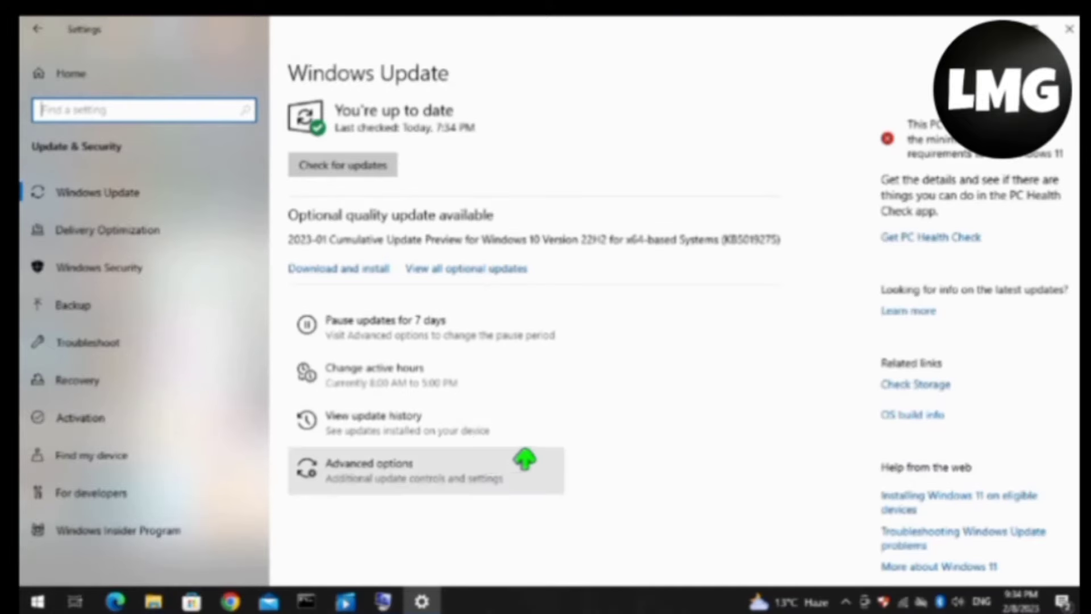
mouse_move(77, 381)
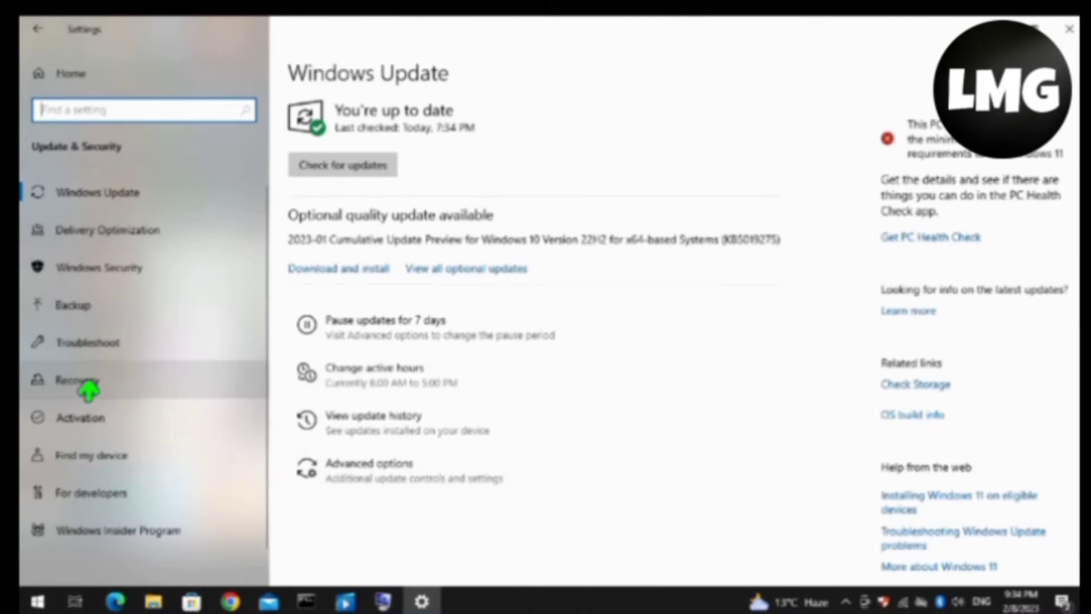
Restart the PC into Advanced startup from the Recovery page
left_click(77, 380)
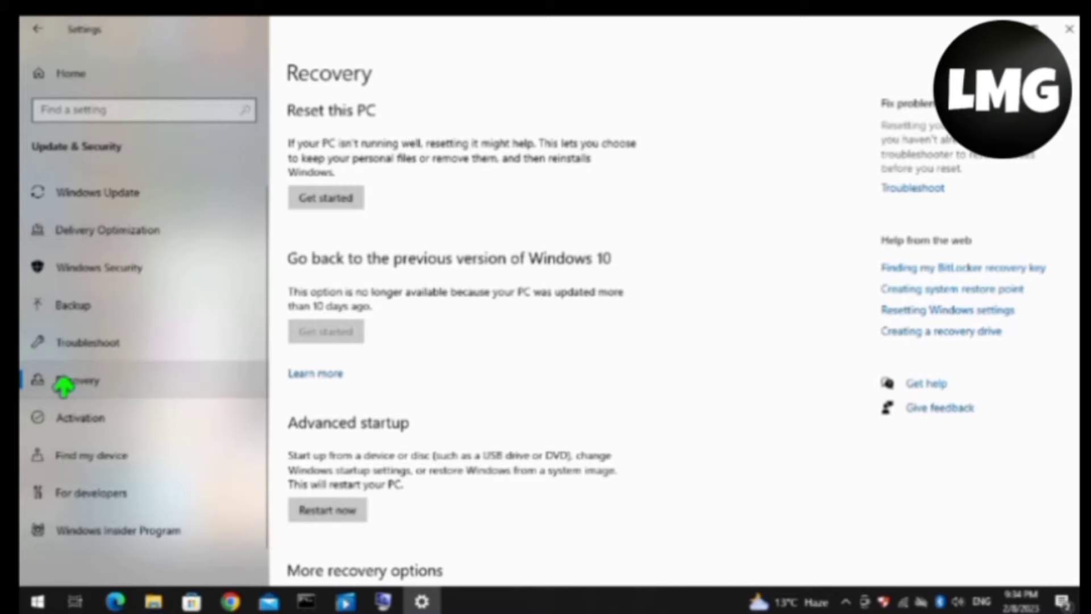
scroll("down", 3)
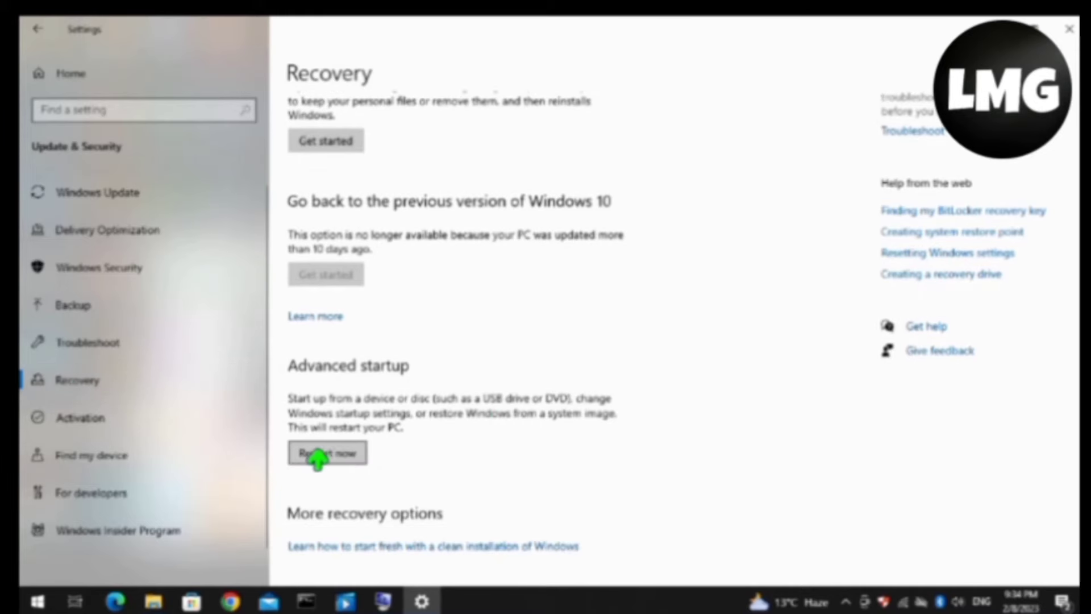
mouse_move(800, 284)
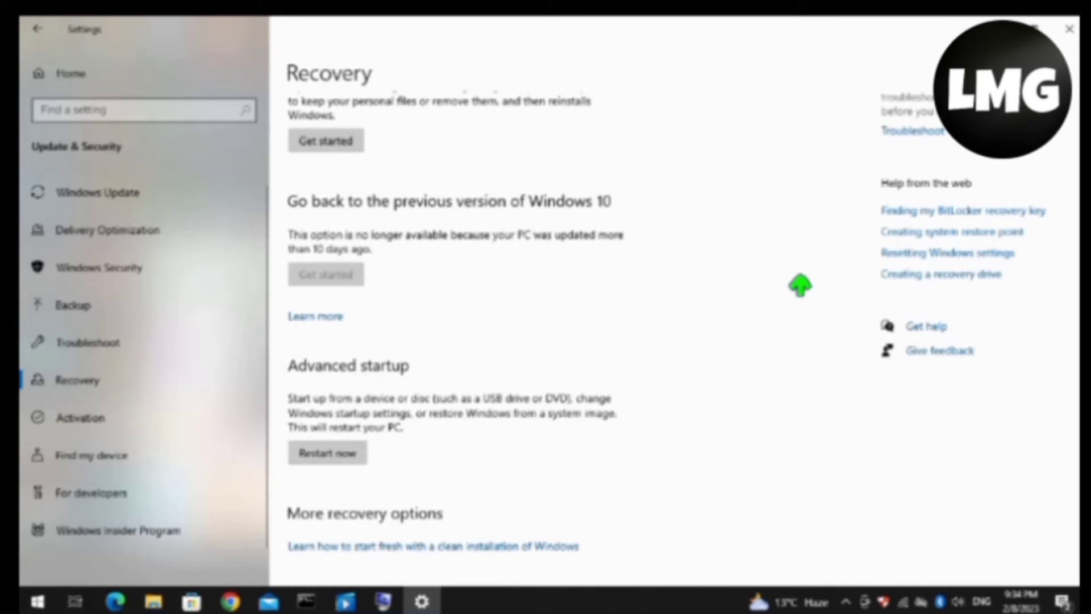
left_click(326, 452)
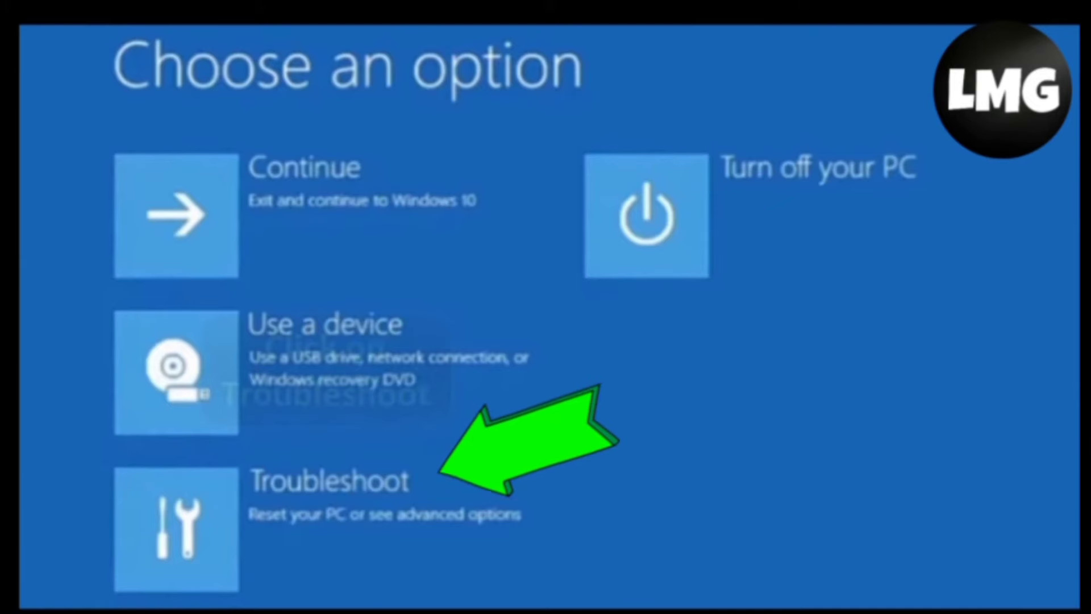
Restart into UEFI Firmware Settings via Troubleshoot and Advanced options
left_click(176, 529)
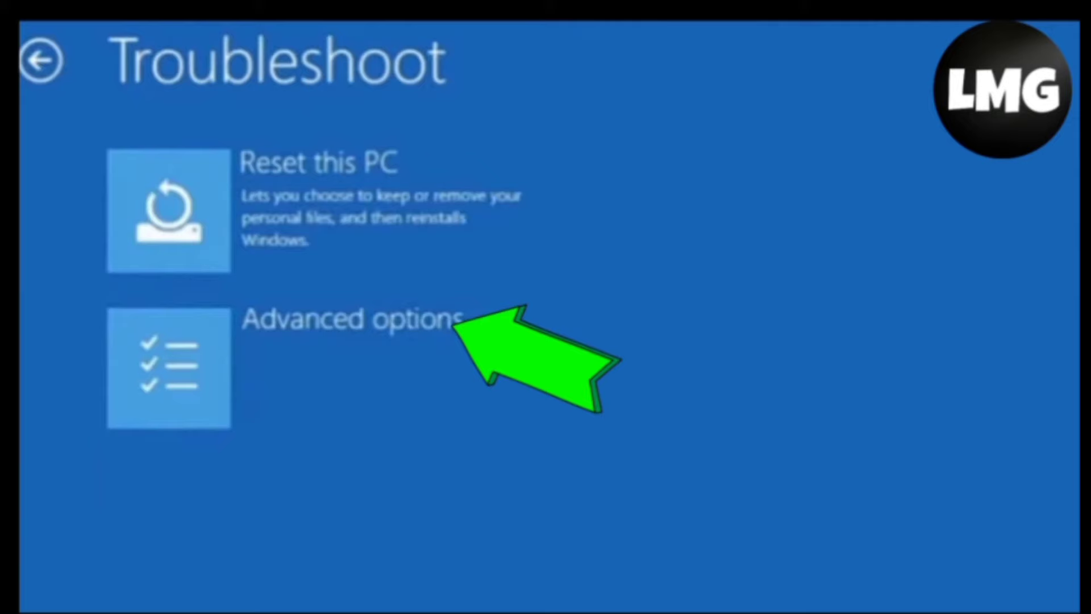
left_click(168, 366)
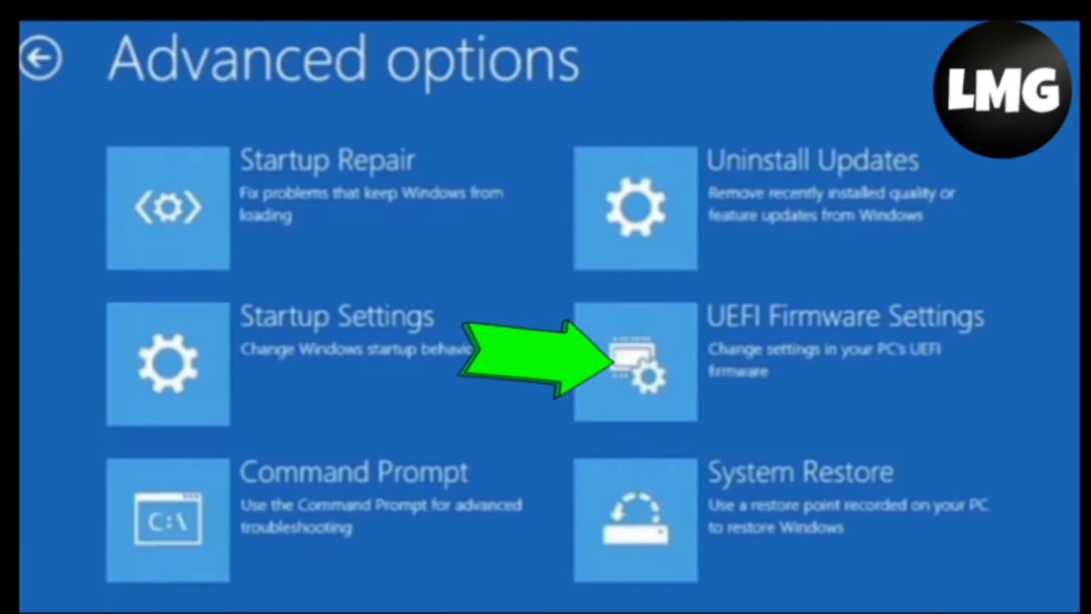
left_click(634, 362)
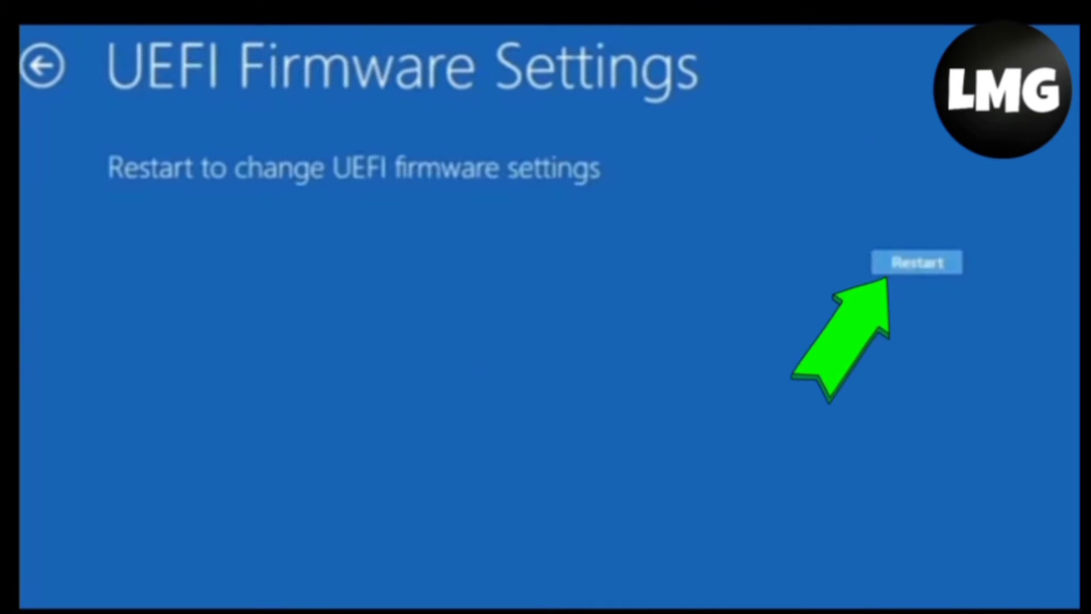
left_click(917, 263)
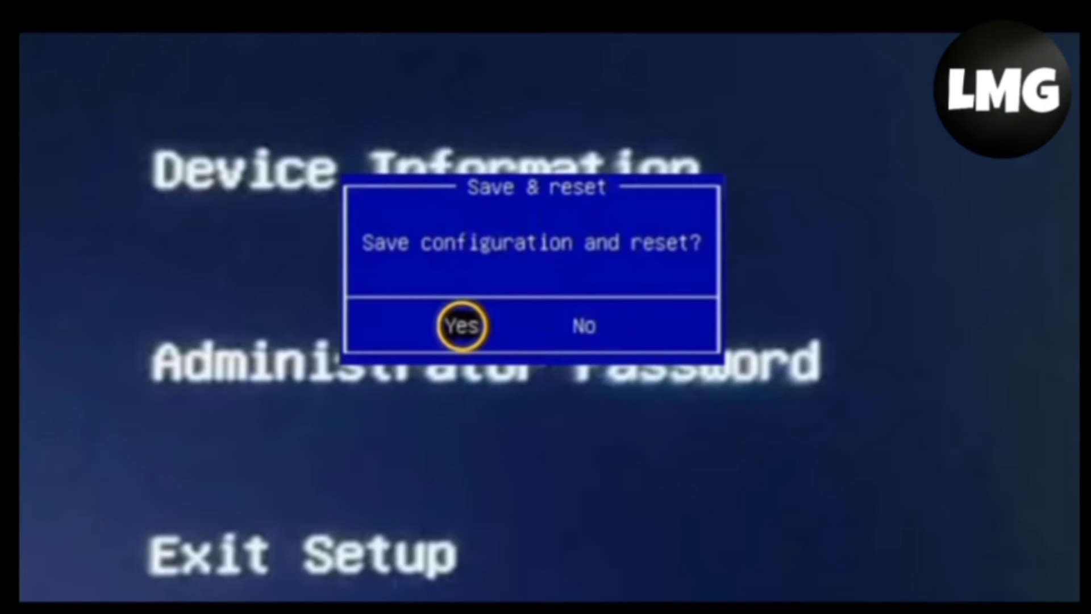
Save the BIOS configuration and reset, then accept cookies on FACEIT's anti-cheat page
left_click(461, 326)
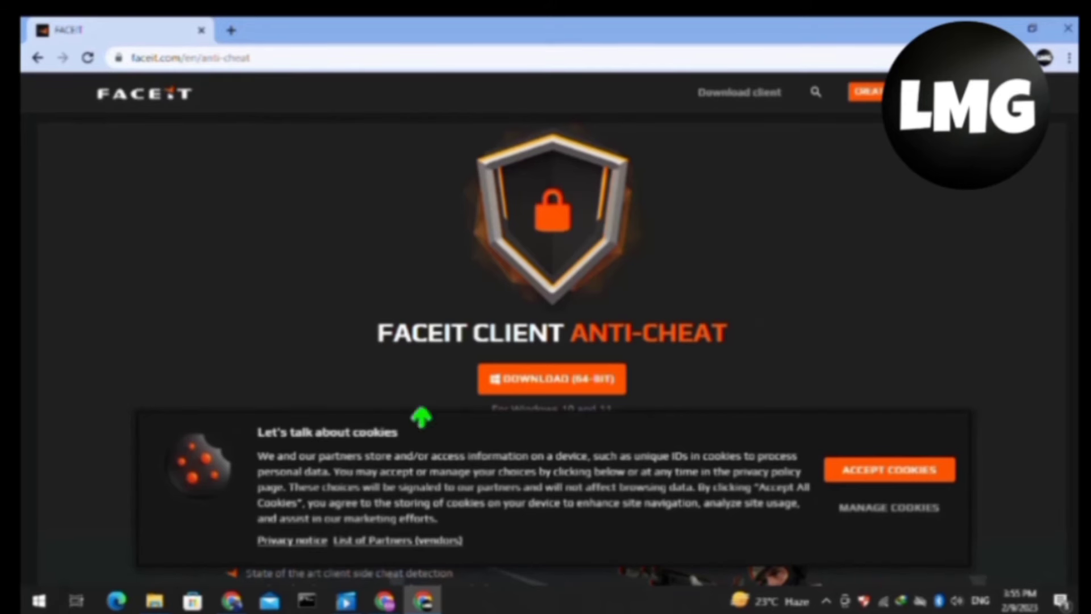
mouse_move(889, 469)
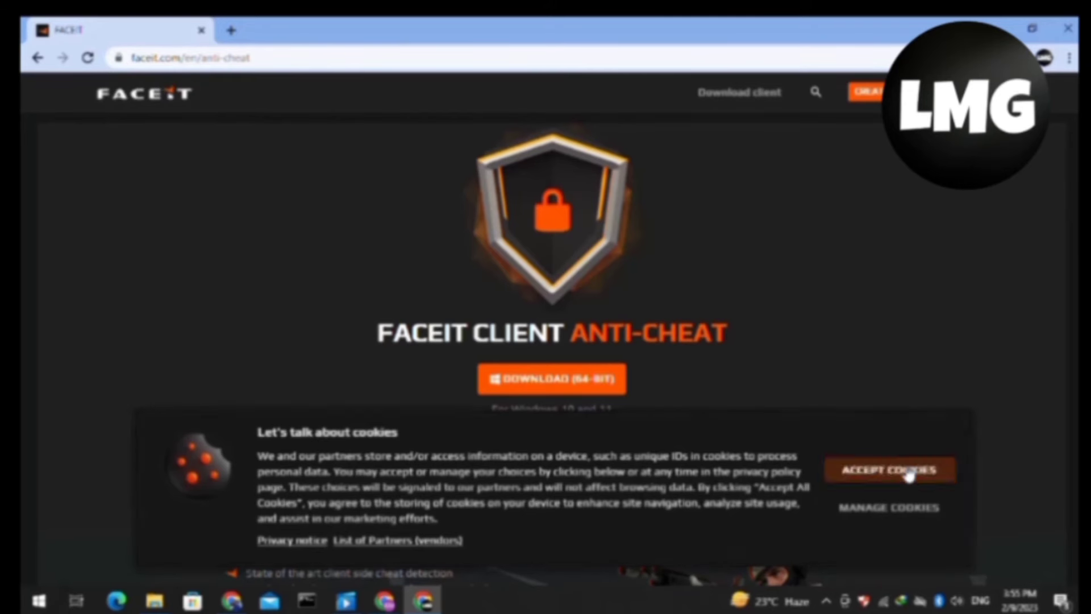
left_click(890, 469)
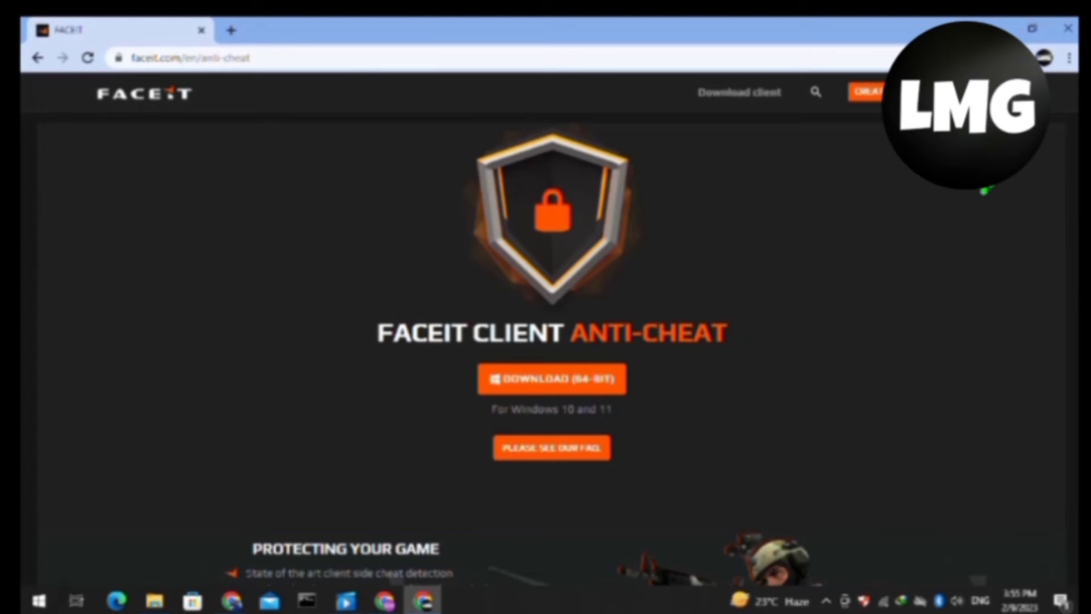